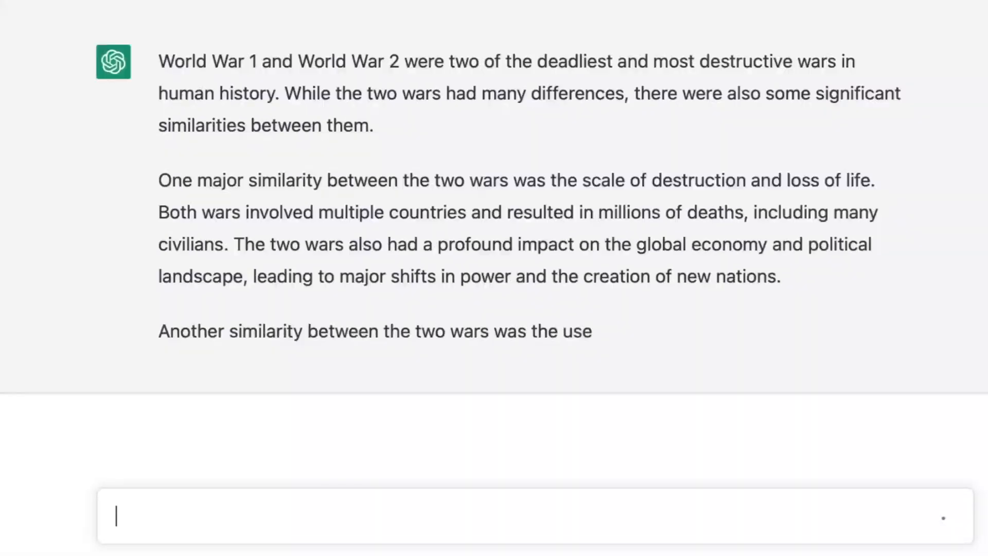
pyautogui.scroll(-3)
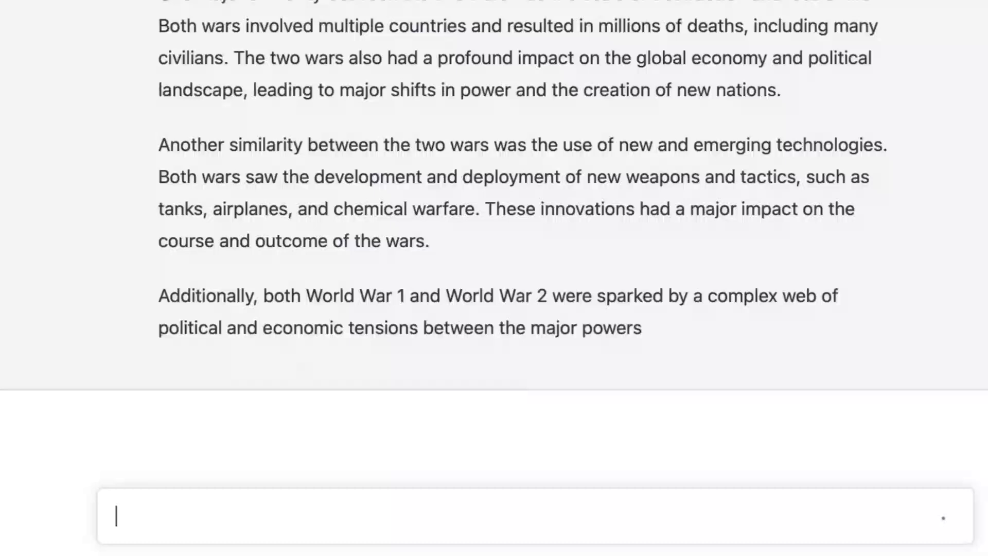
pyautogui.scroll(-3)
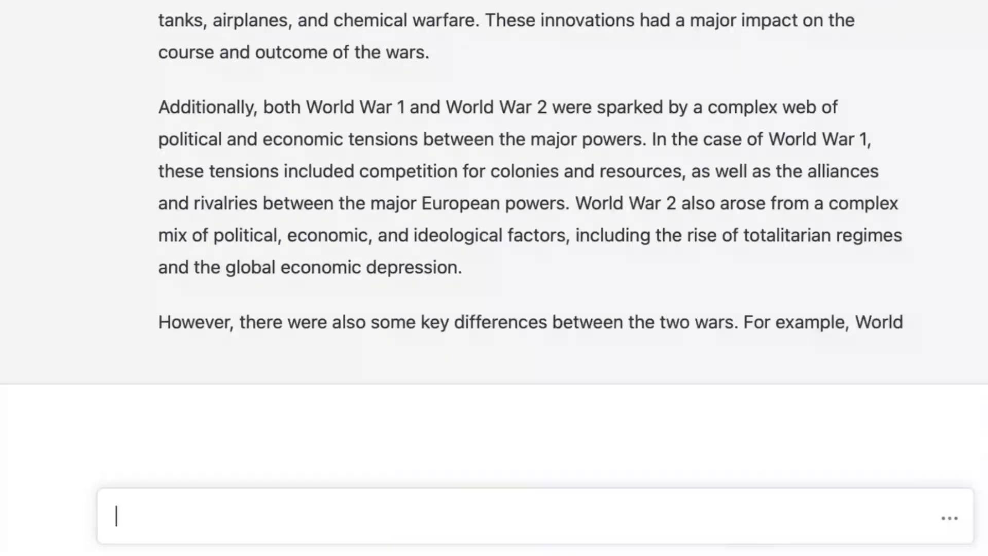